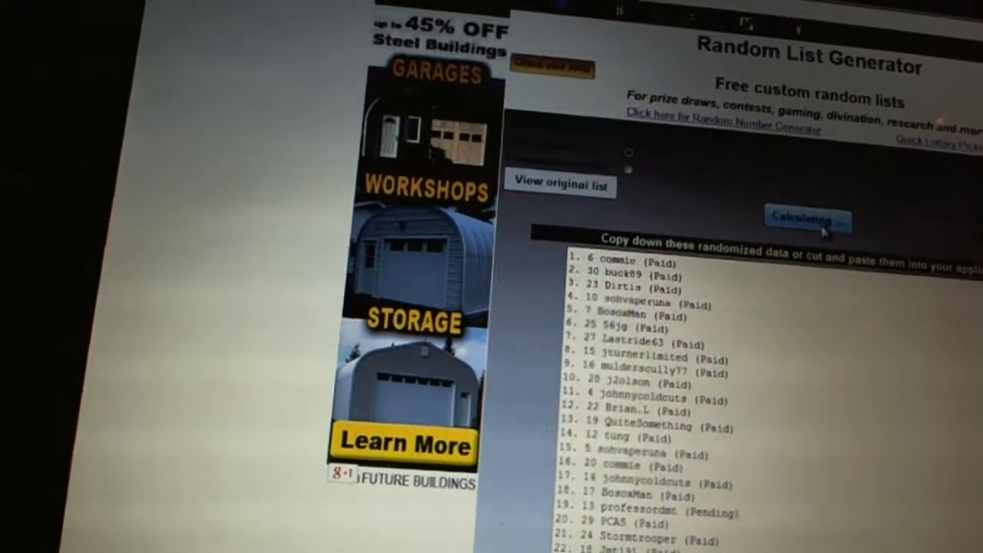
# Randomize the paid entrant names into a fresh random order.
pyautogui.click(807, 221)
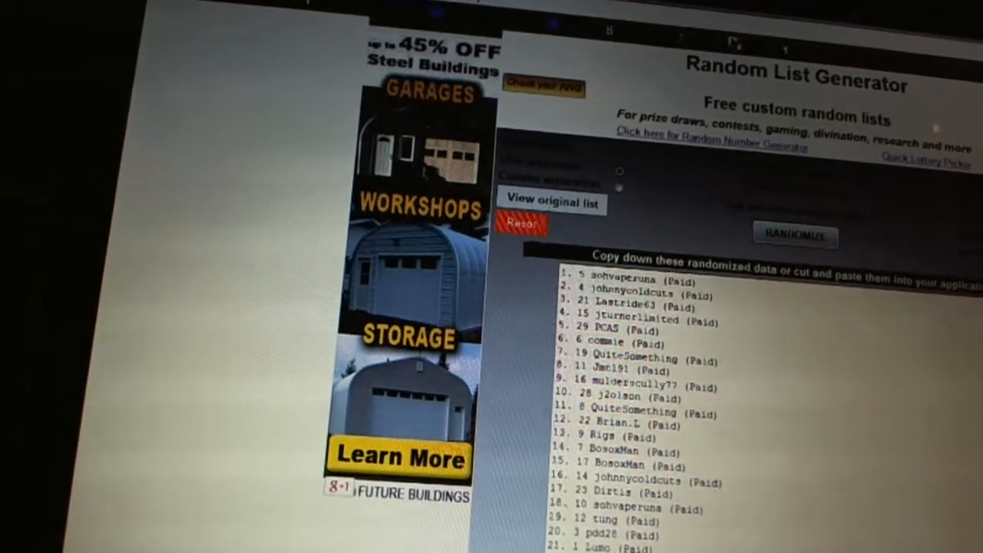